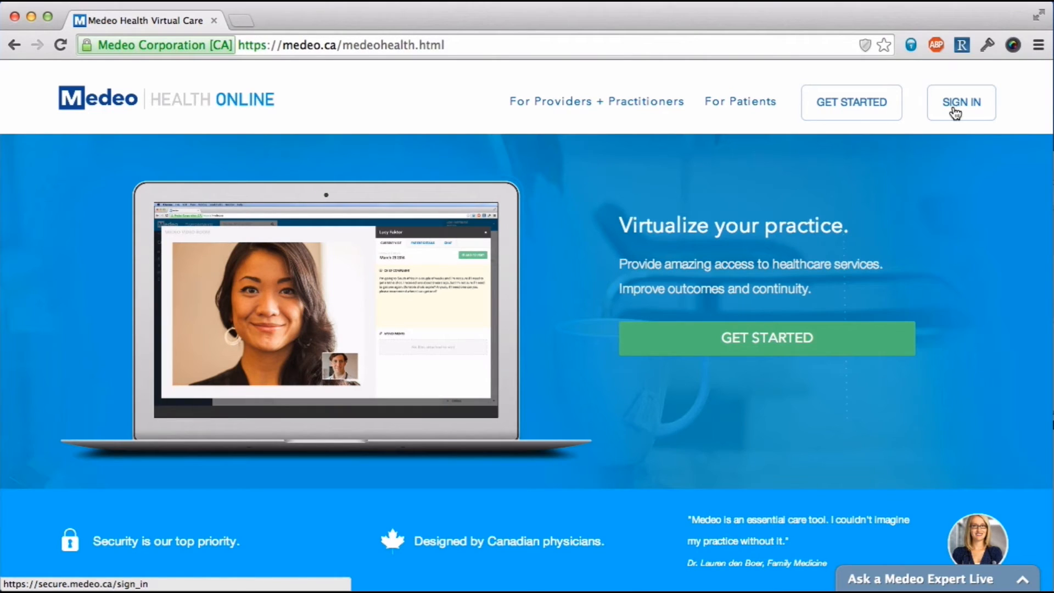
# Log in with email, password and SMS code to open Wednesday, June 25 appointments.
pyautogui.click(959, 102)
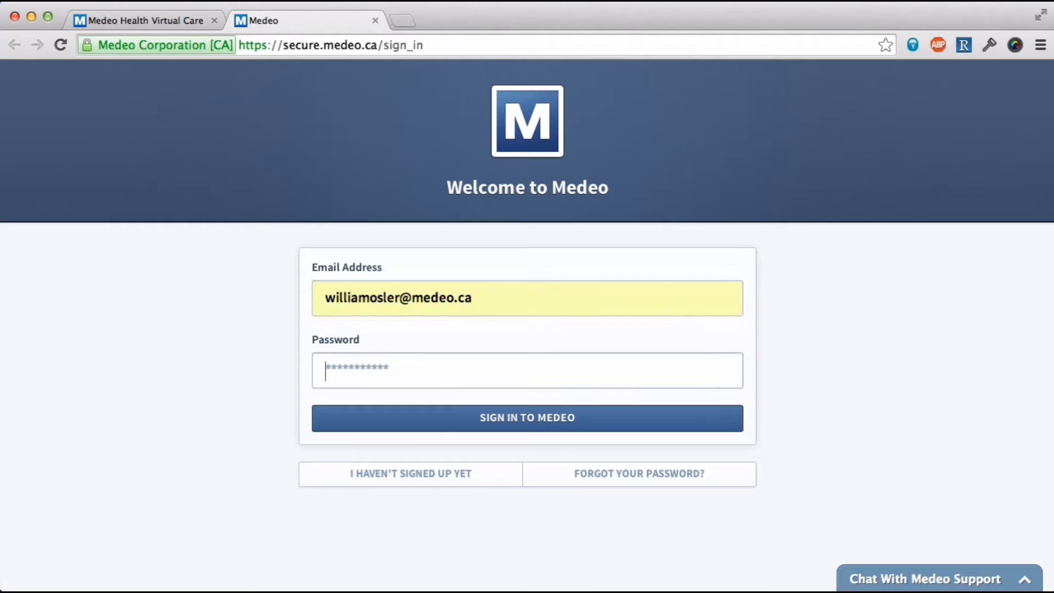
pyautogui.click(527, 417)
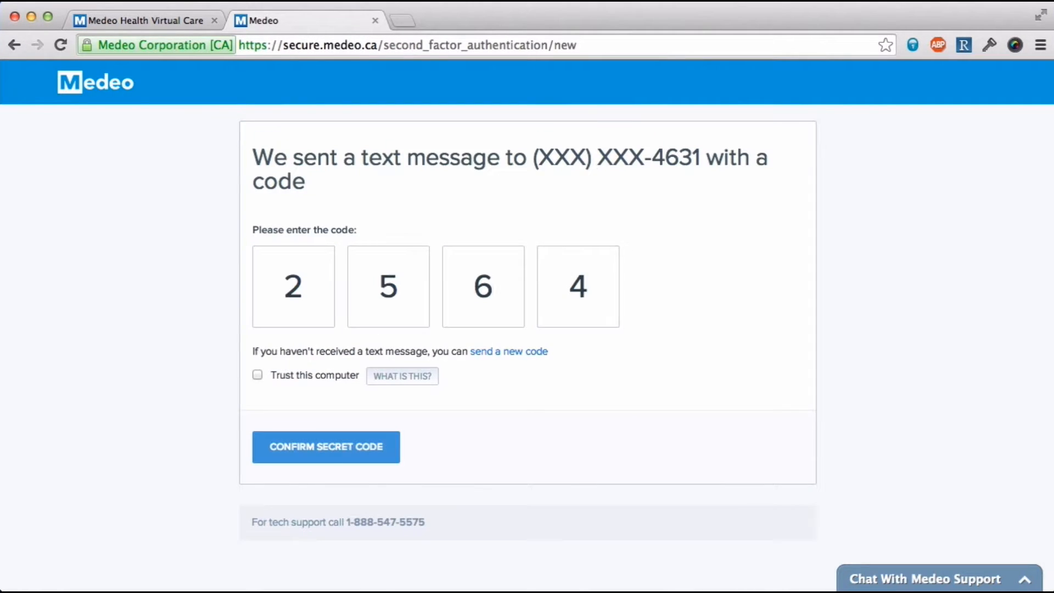
pyautogui.click(325, 446)
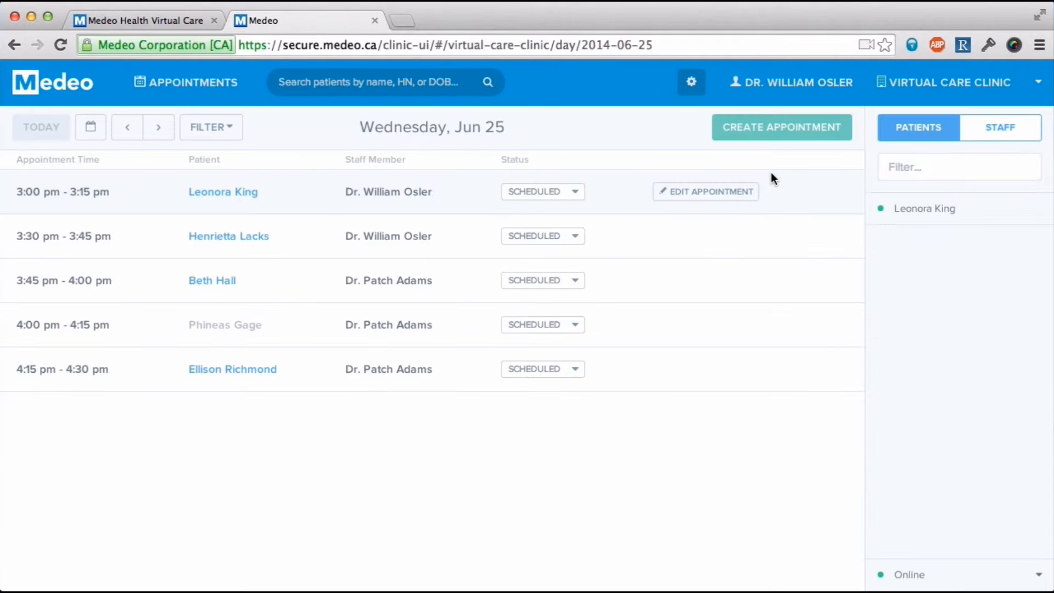
pyautogui.click(924, 208)
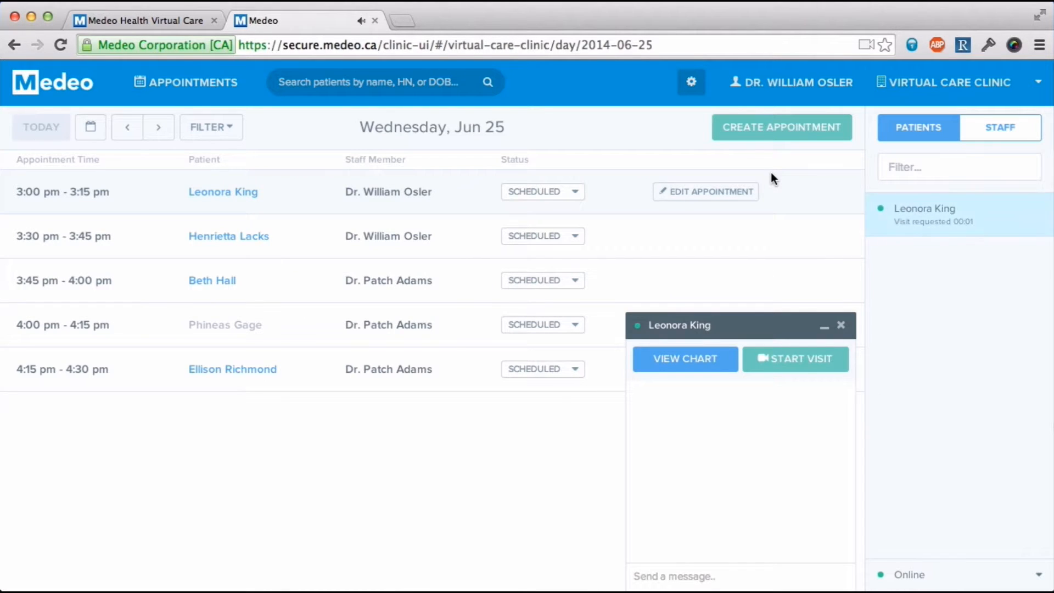
pyautogui.click(795, 359)
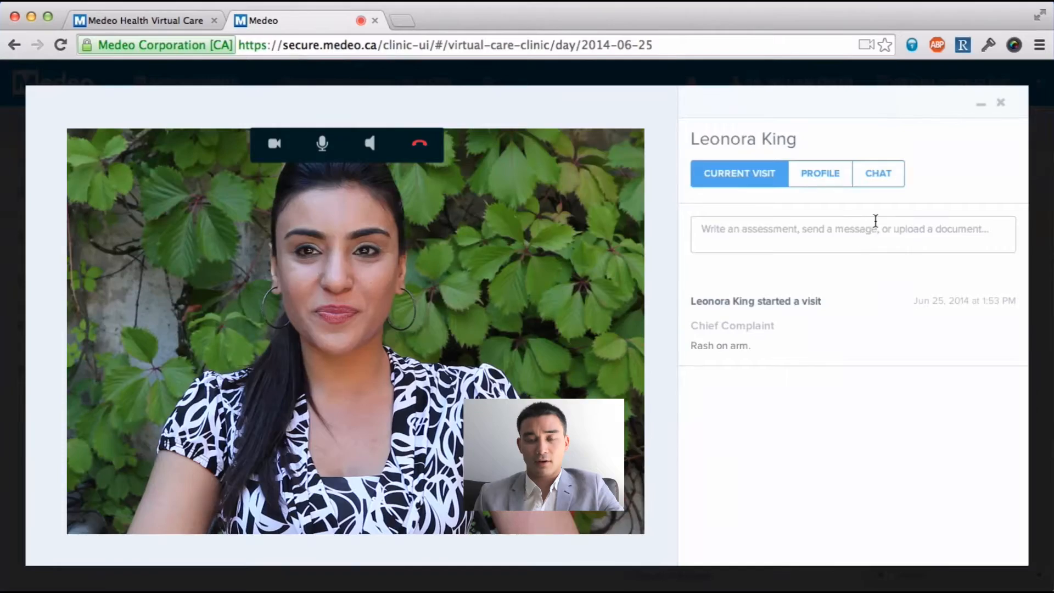
pyautogui.click(878, 173)
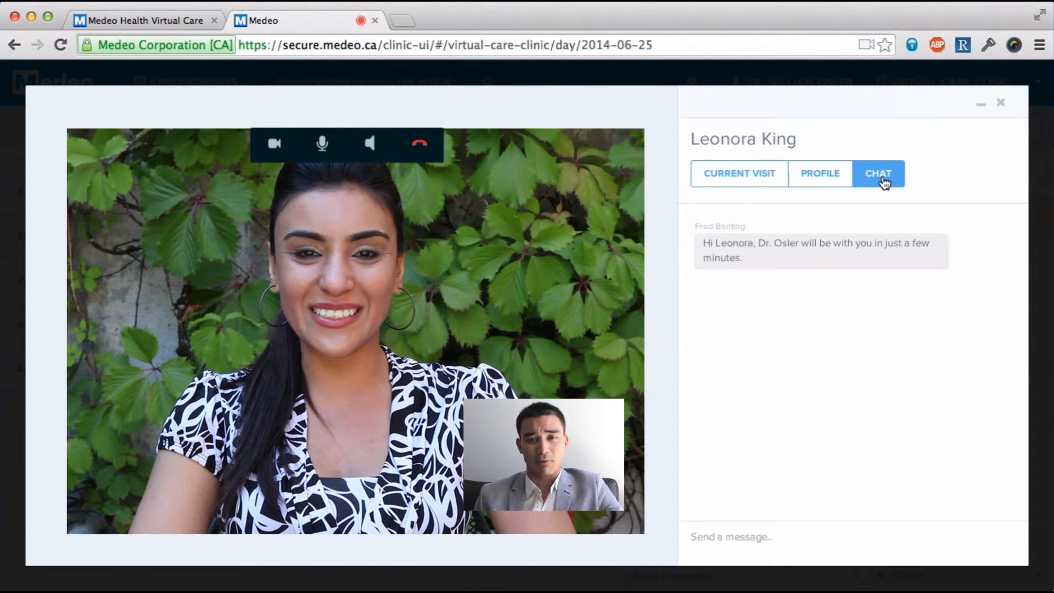
pyautogui.write('Nice to see')
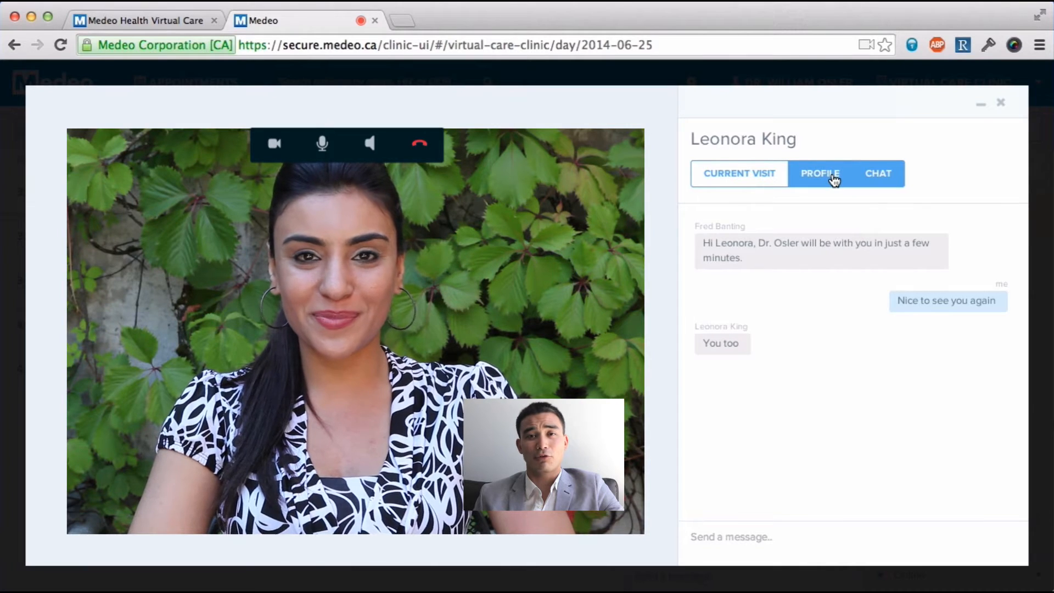
pyautogui.click(819, 173)
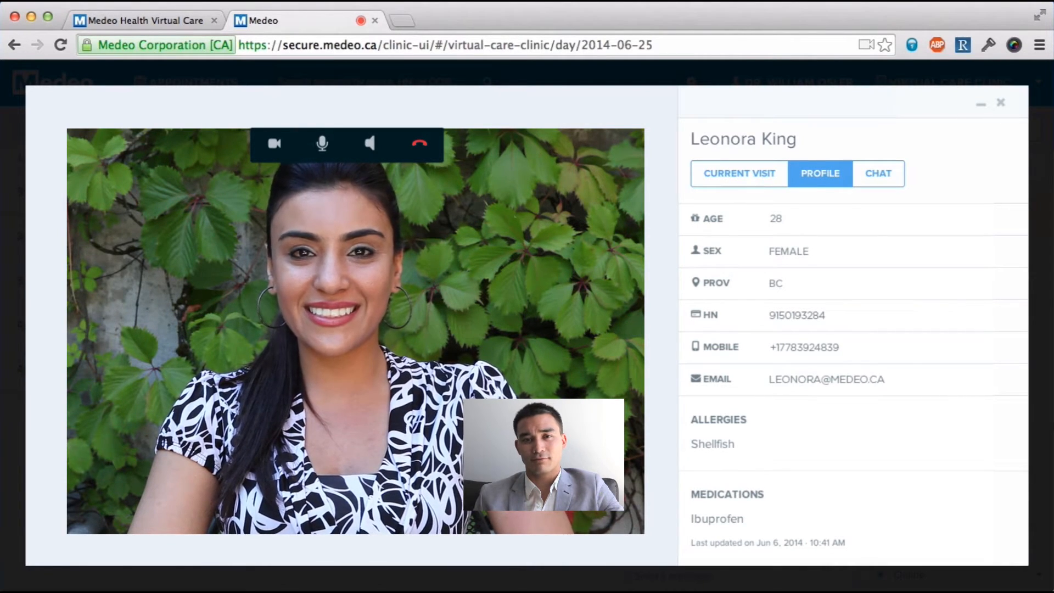
pyautogui.click(739, 173)
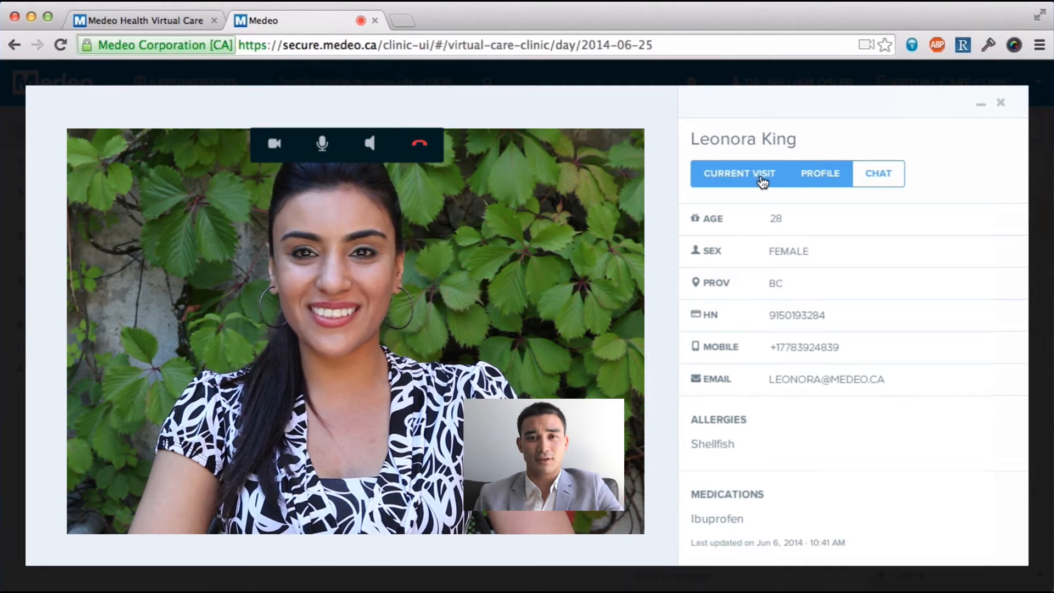
pyautogui.click(739, 174)
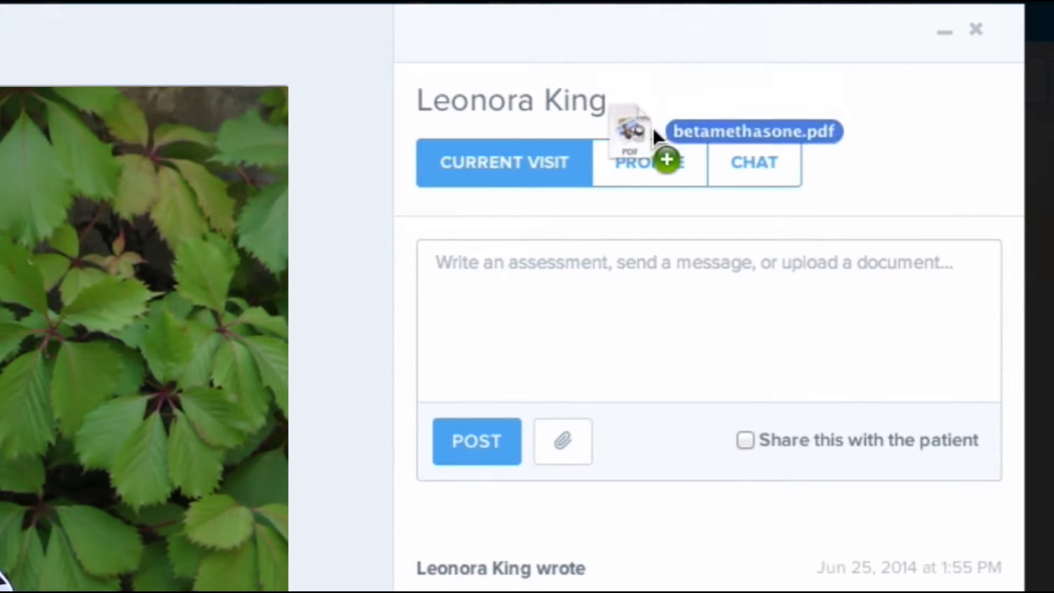
# Post betamethasone.pdf to the patient with the note 'Please review this brochure'.
pyautogui.write('Please review this brochure for information about your')
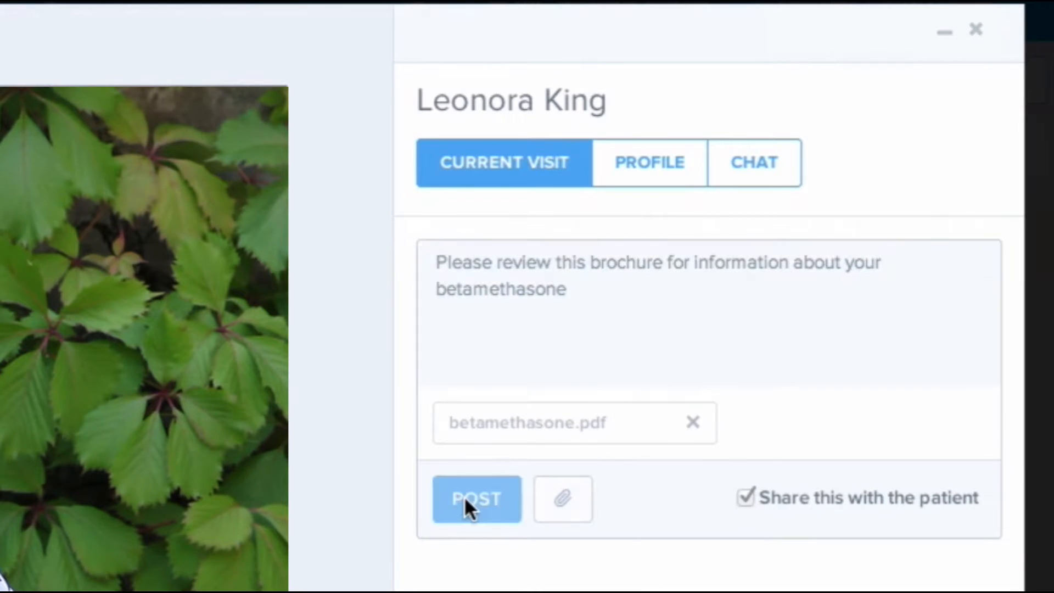
pyautogui.click(476, 499)
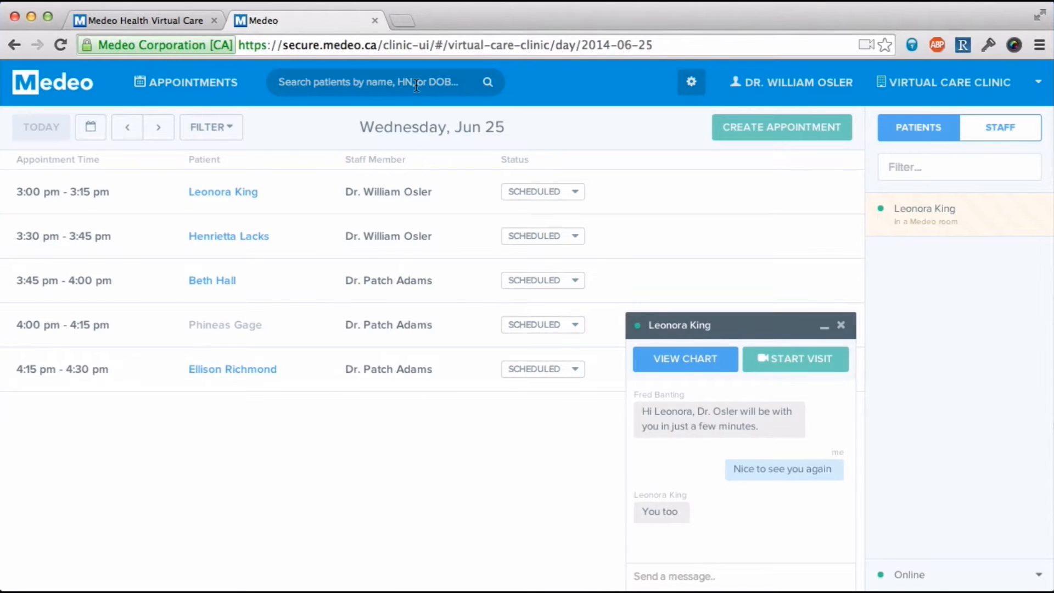
pyautogui.moveTo(719, 380)
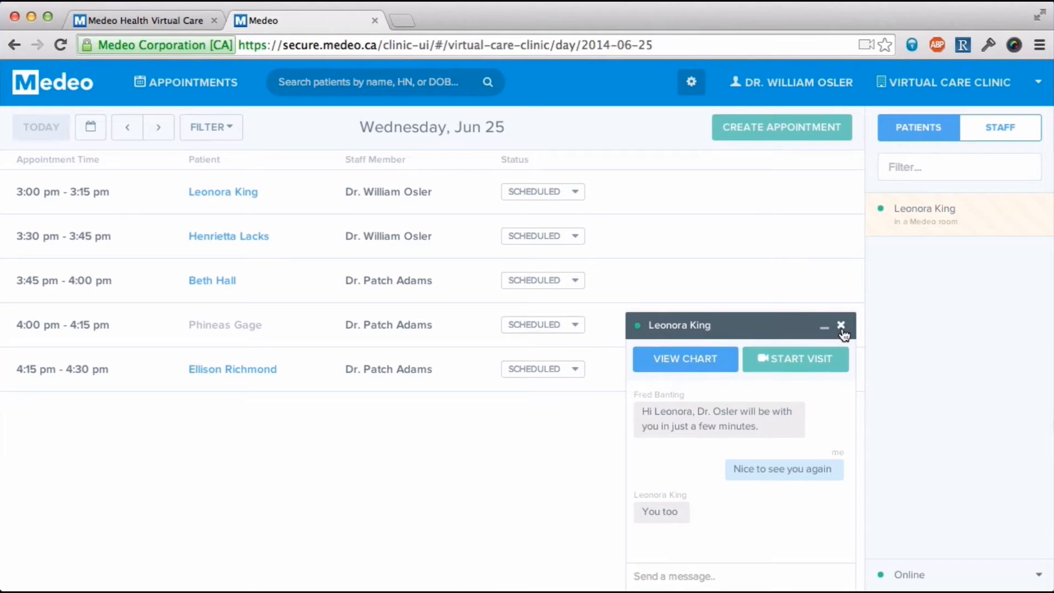
pyautogui.click(841, 325)
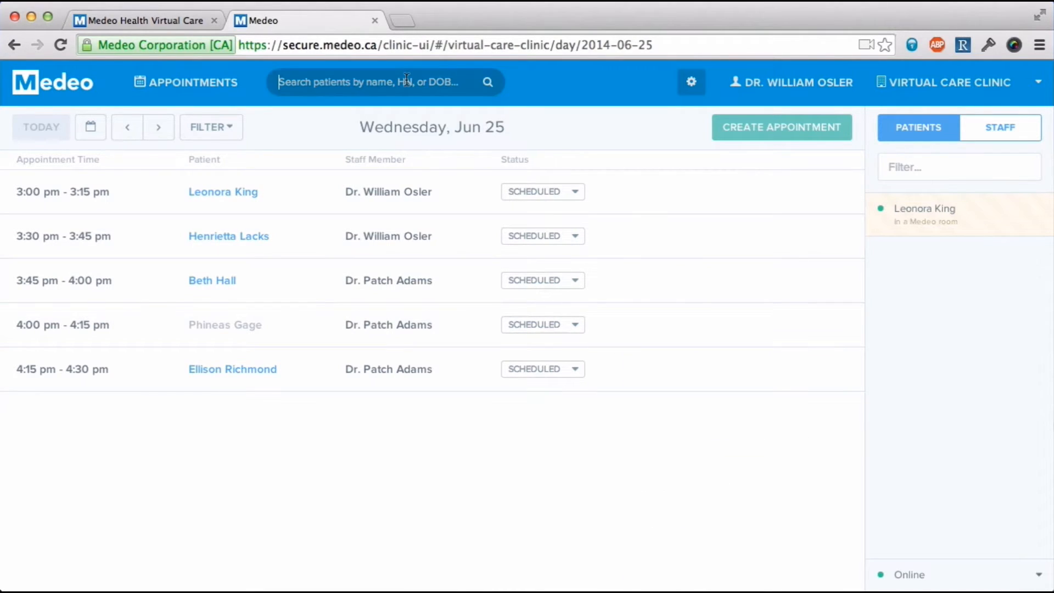
pyautogui.write('leo')
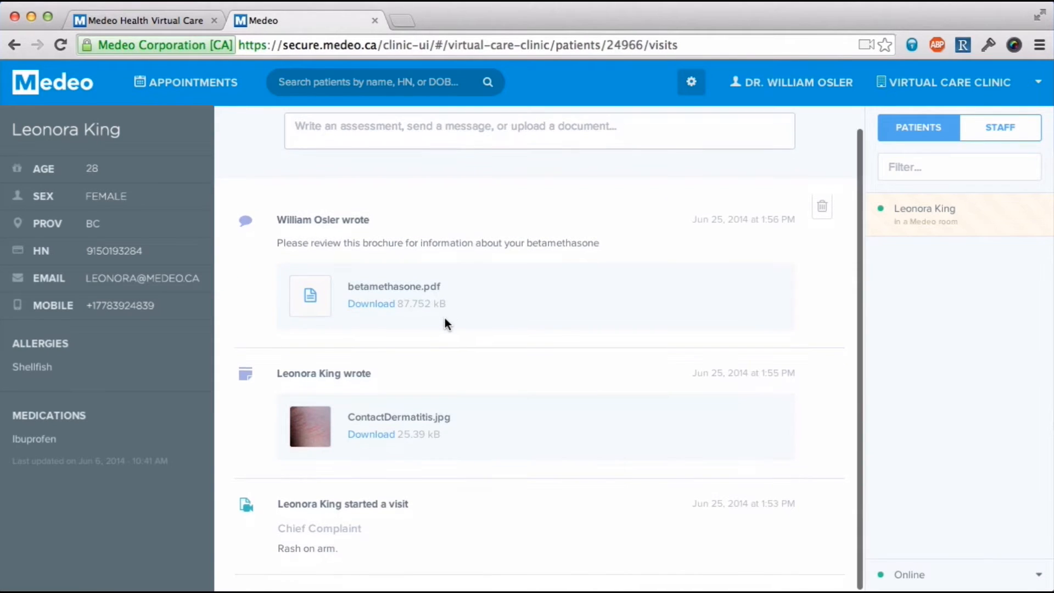
pyautogui.scroll(3)
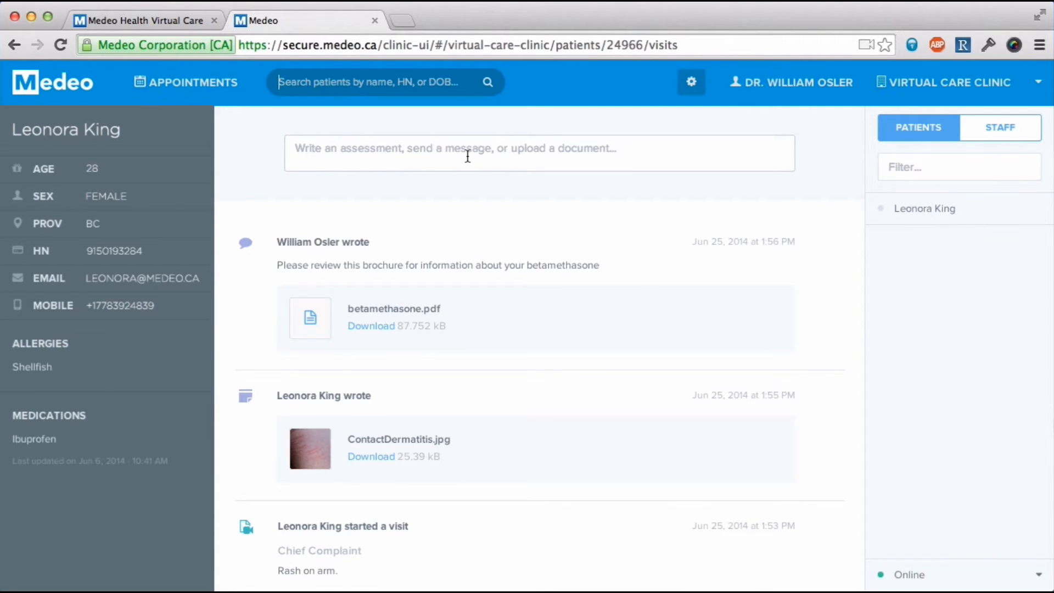
pyautogui.click(471, 153)
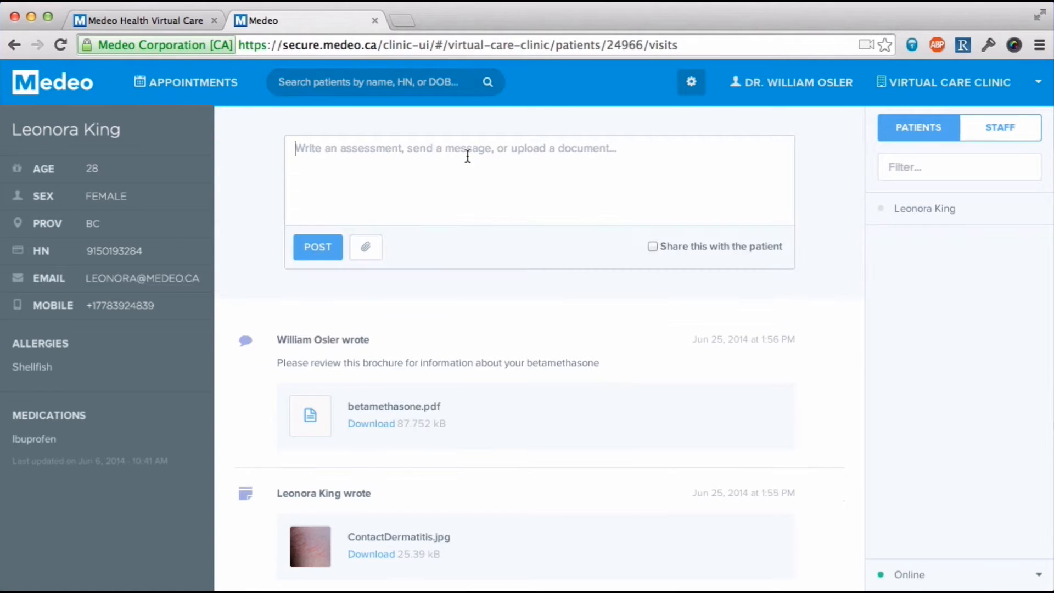
pyautogui.write('Please review the brochure and try washing')
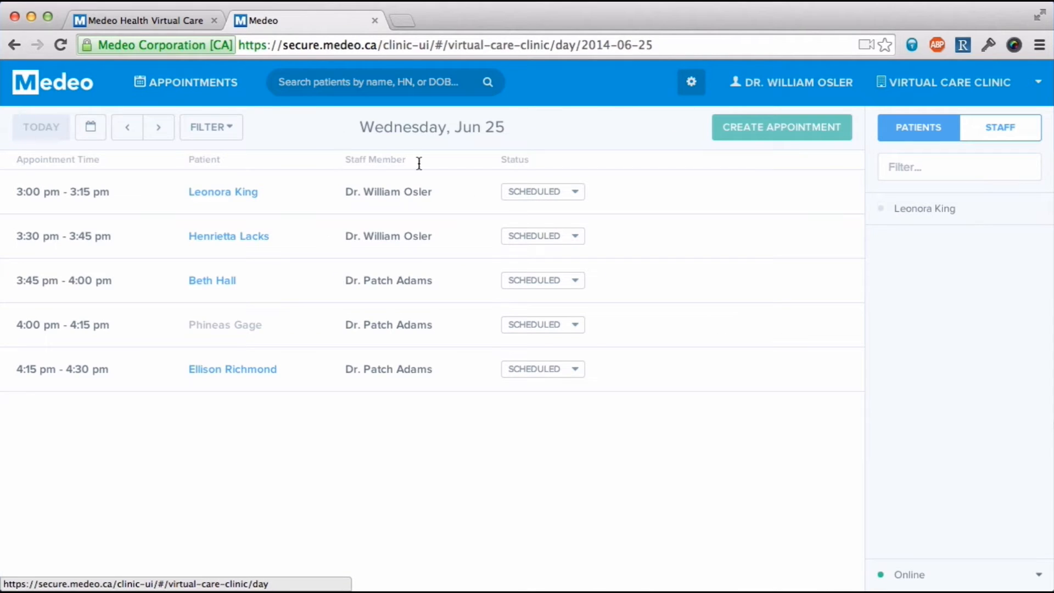
pyautogui.click(780, 127)
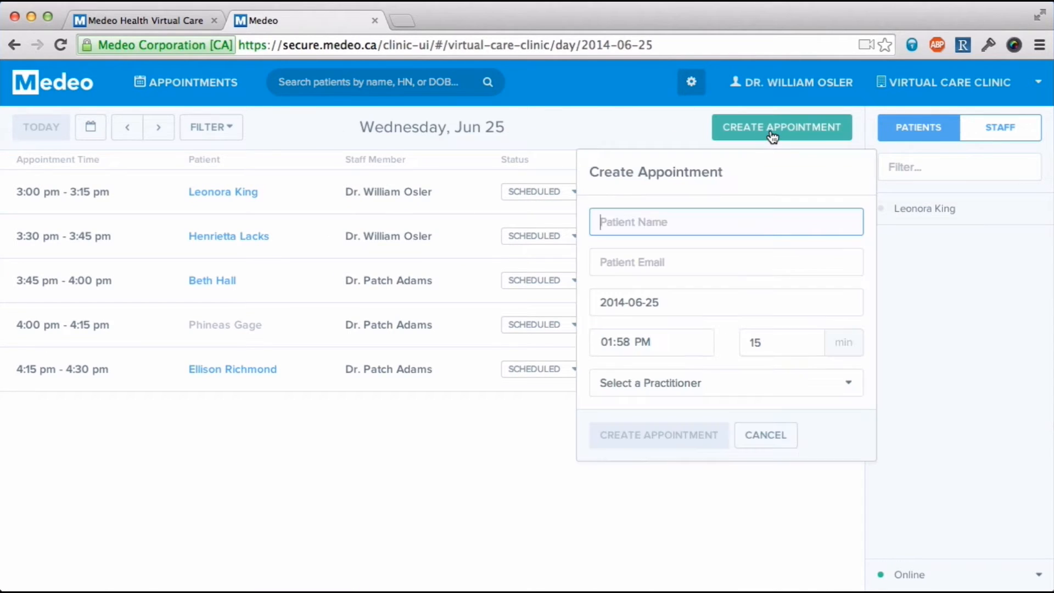
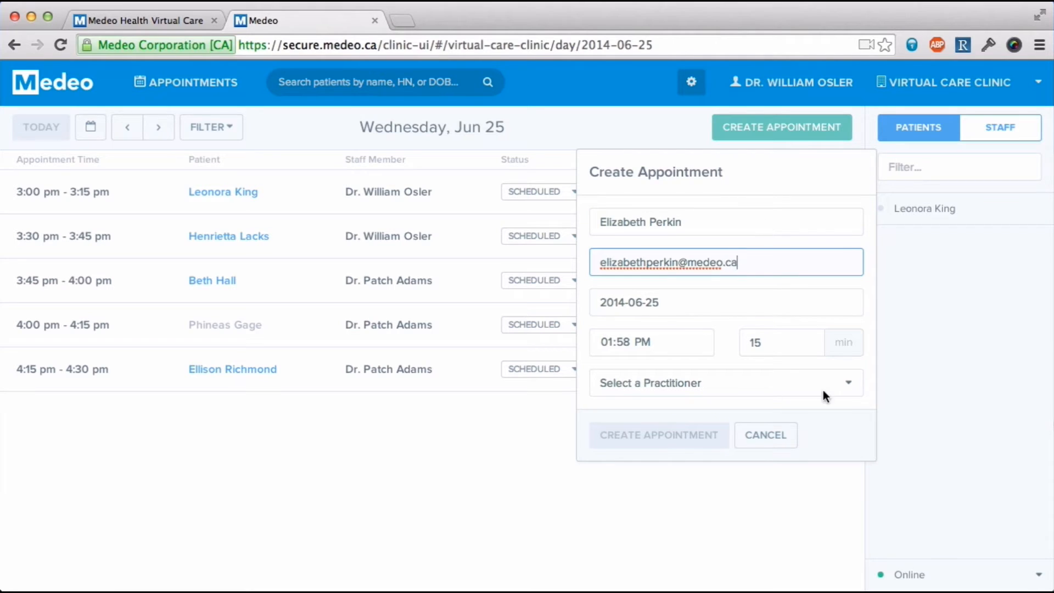
pyautogui.click(725, 383)
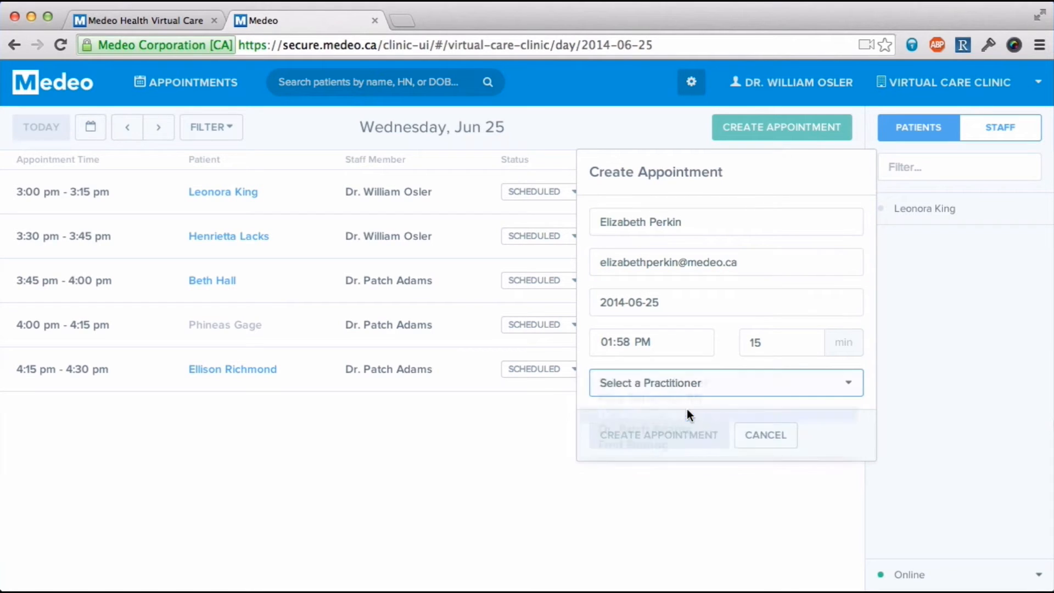
pyautogui.click(659, 434)
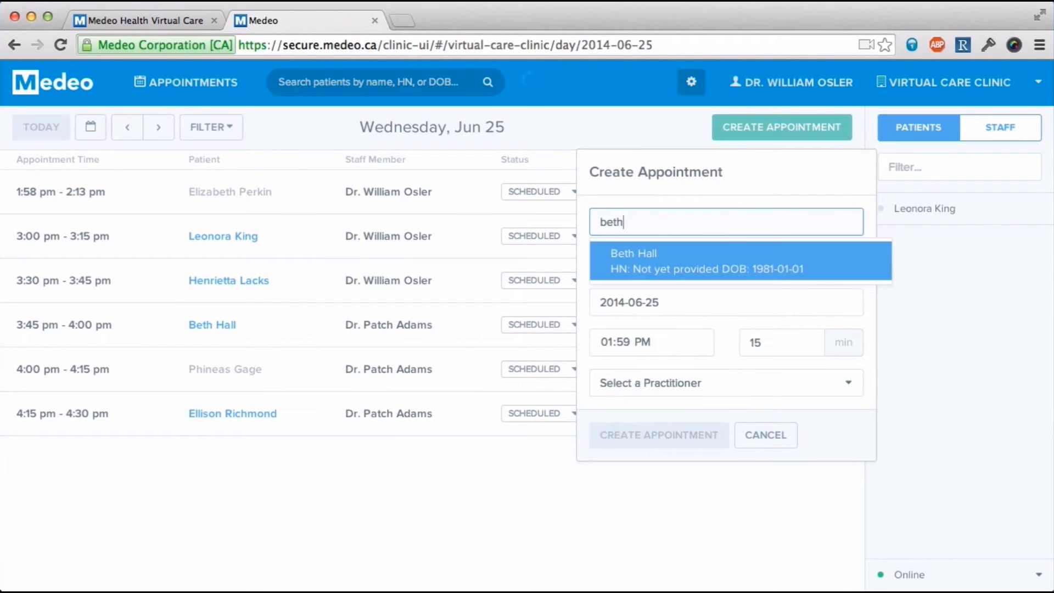
pyautogui.click(739, 260)
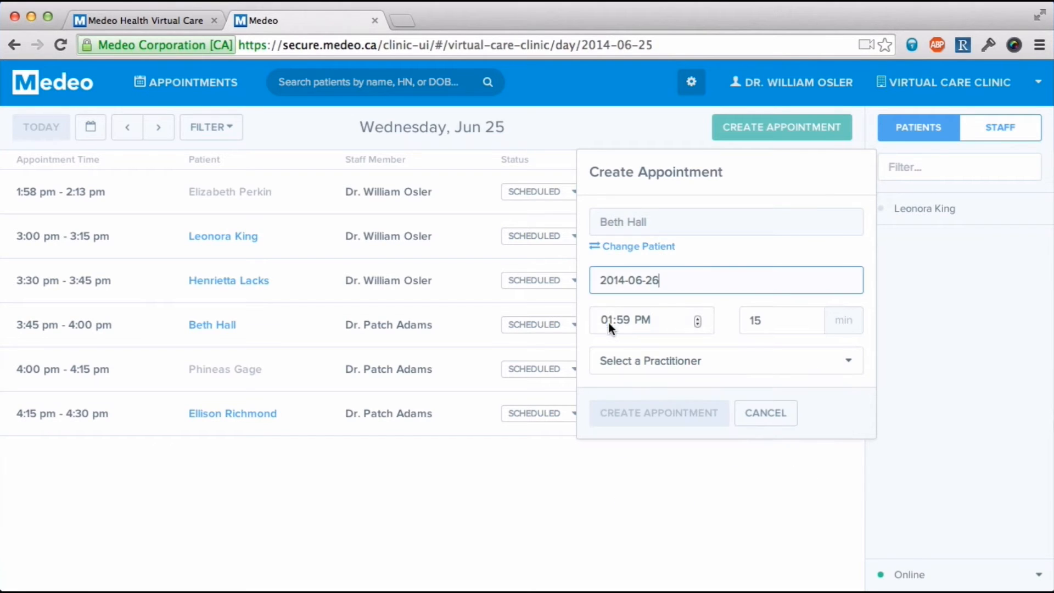
pyautogui.click(724, 360)
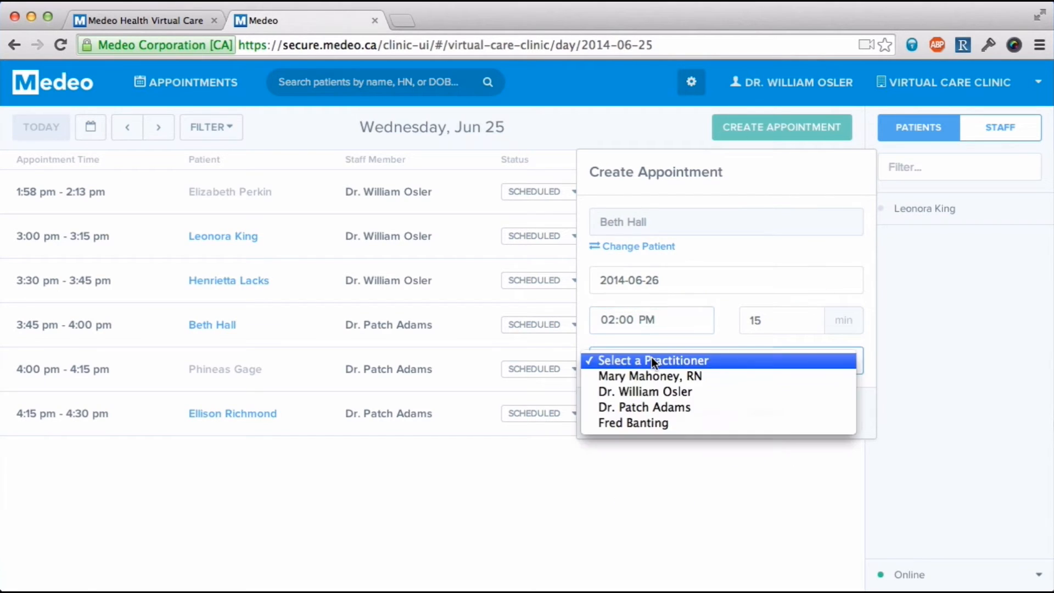
pyautogui.click(643, 407)
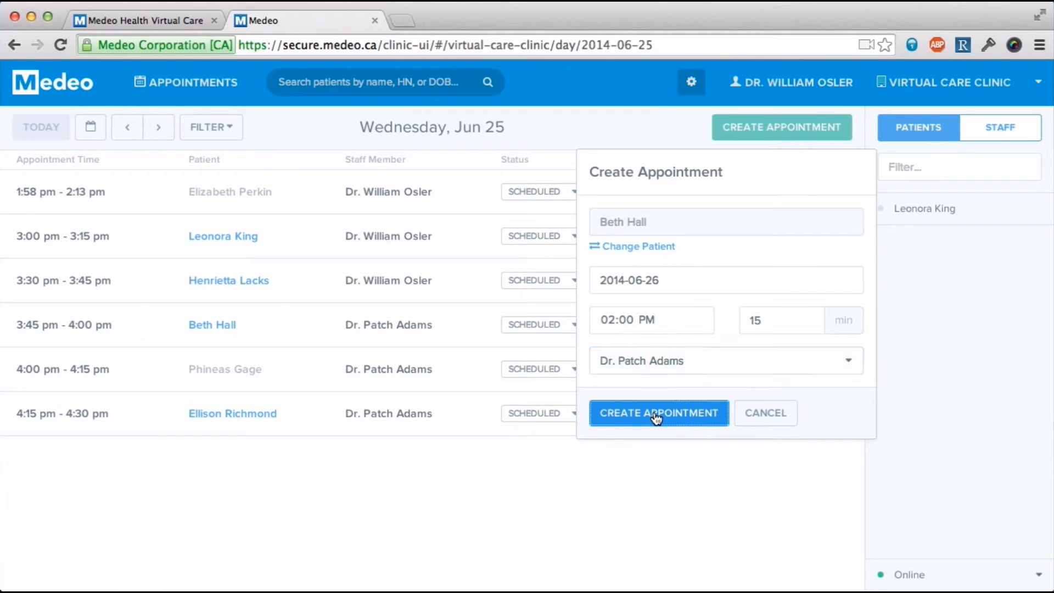
pyautogui.click(658, 412)
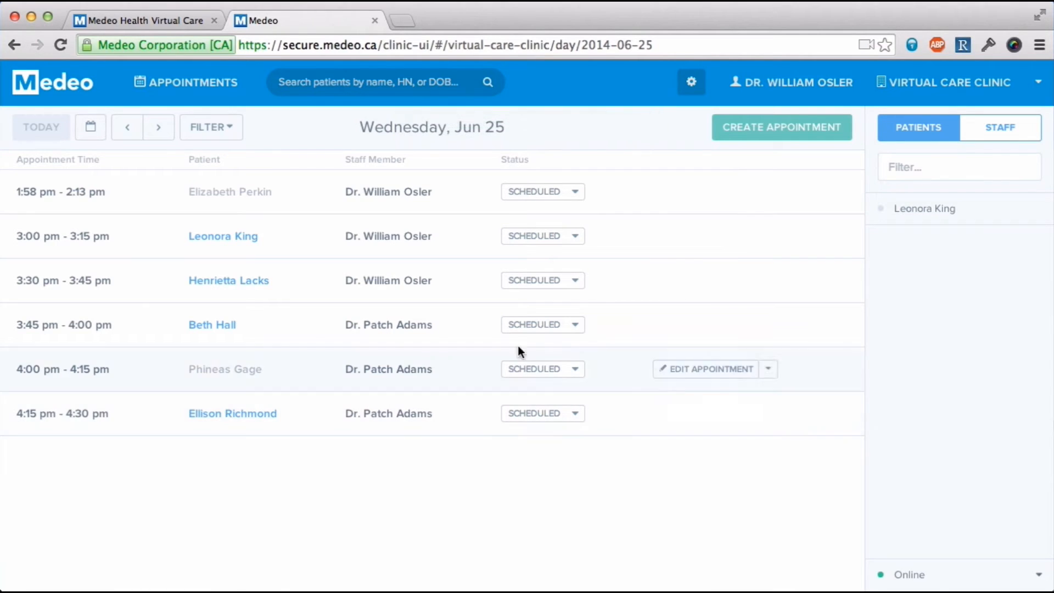
pyautogui.moveTo(159, 127)
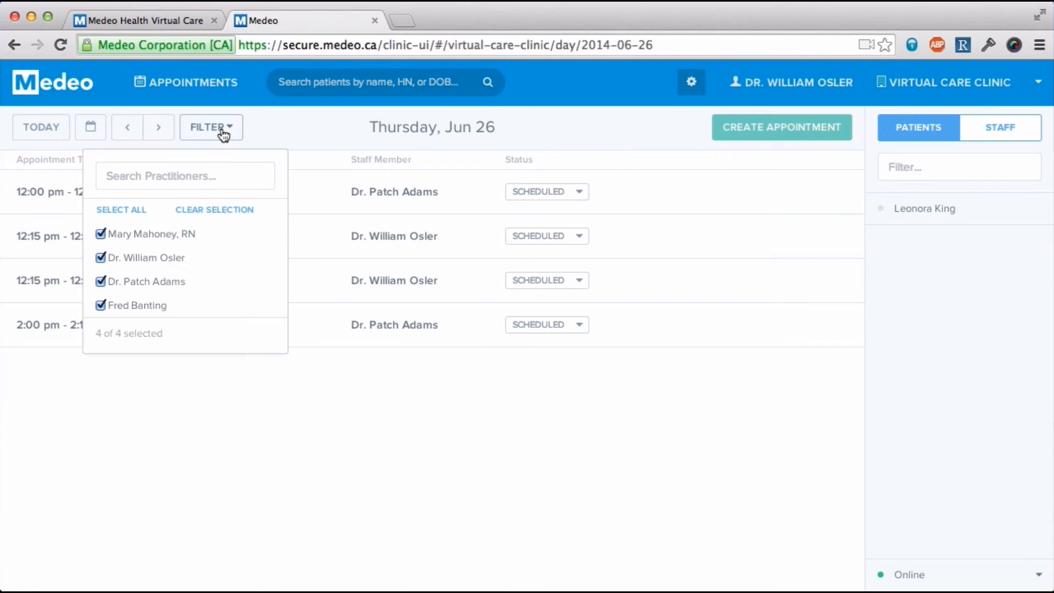
pyautogui.moveTo(120, 227)
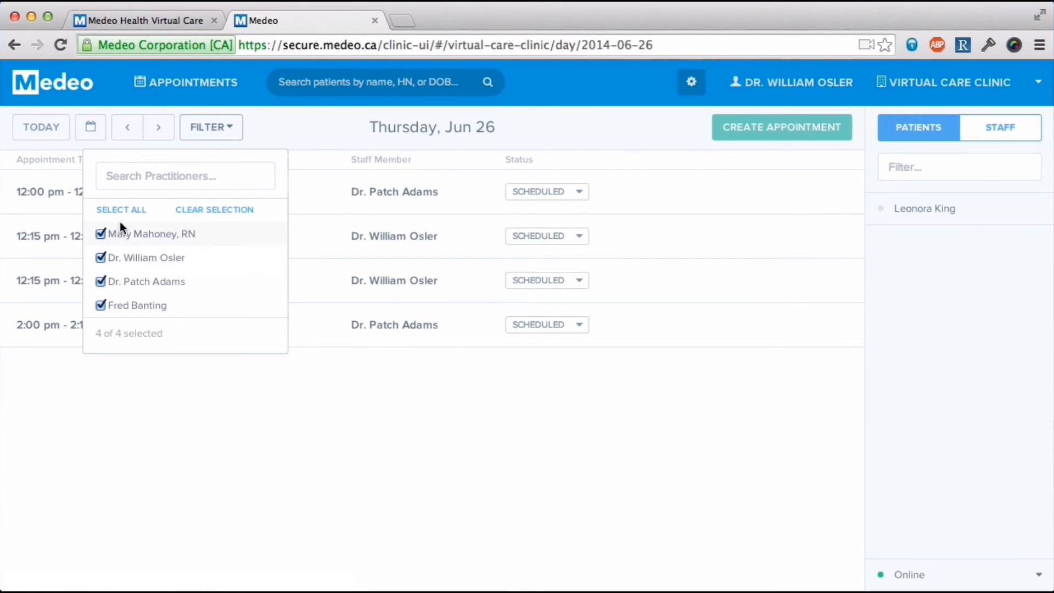
pyautogui.click(101, 233)
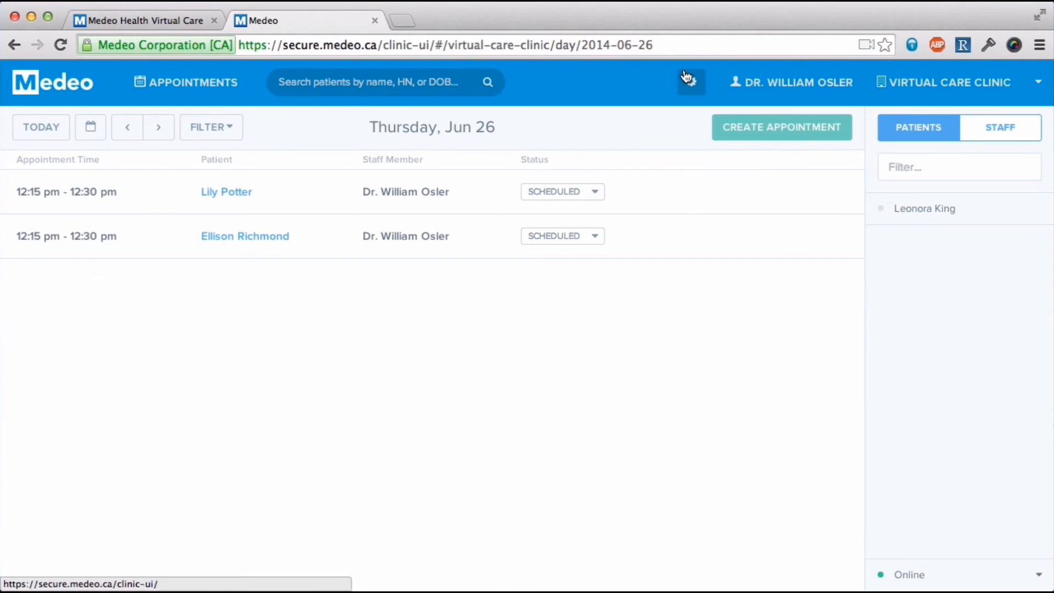
pyautogui.click(691, 82)
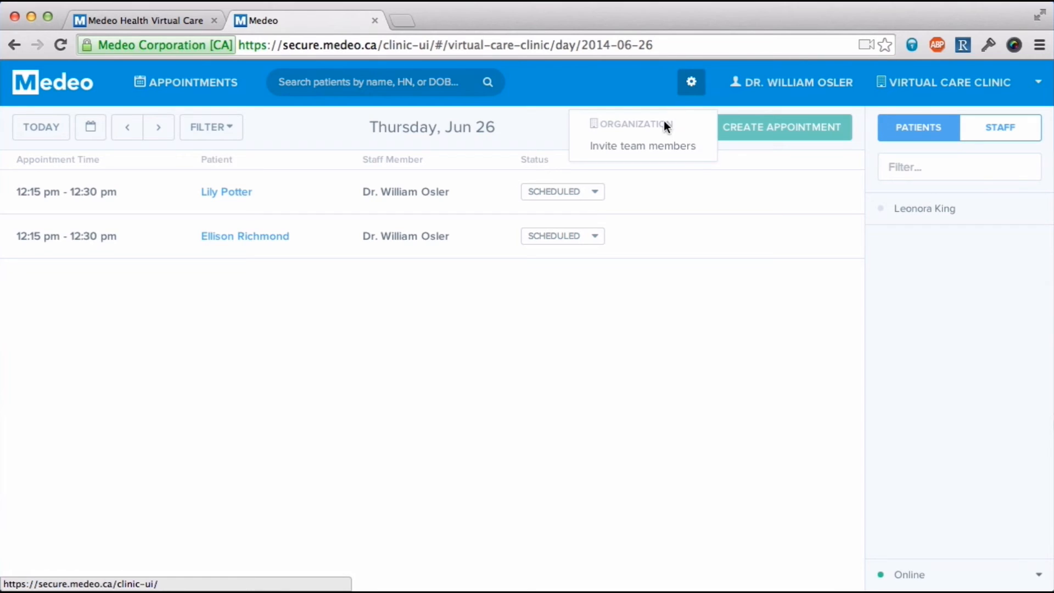
pyautogui.click(641, 146)
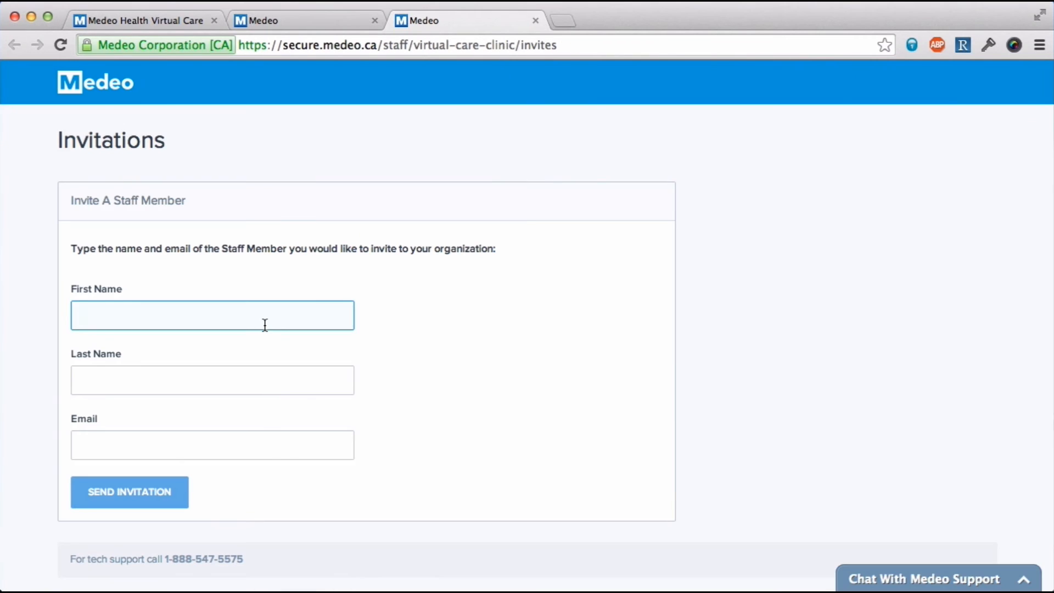
pyautogui.click(129, 491)
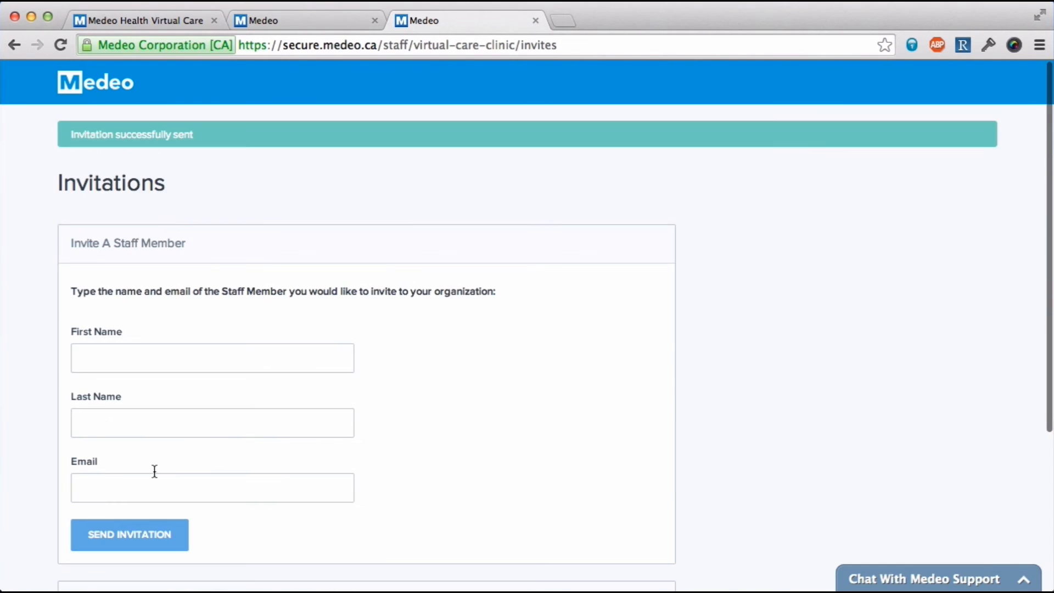
pyautogui.click(534, 20)
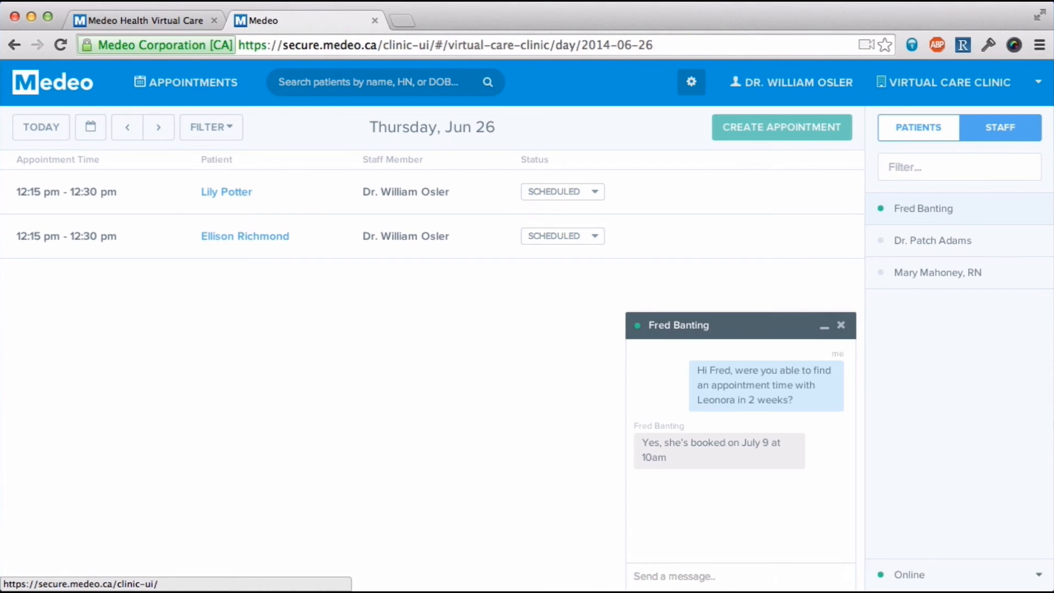
pyautogui.moveTo(1019, 84)
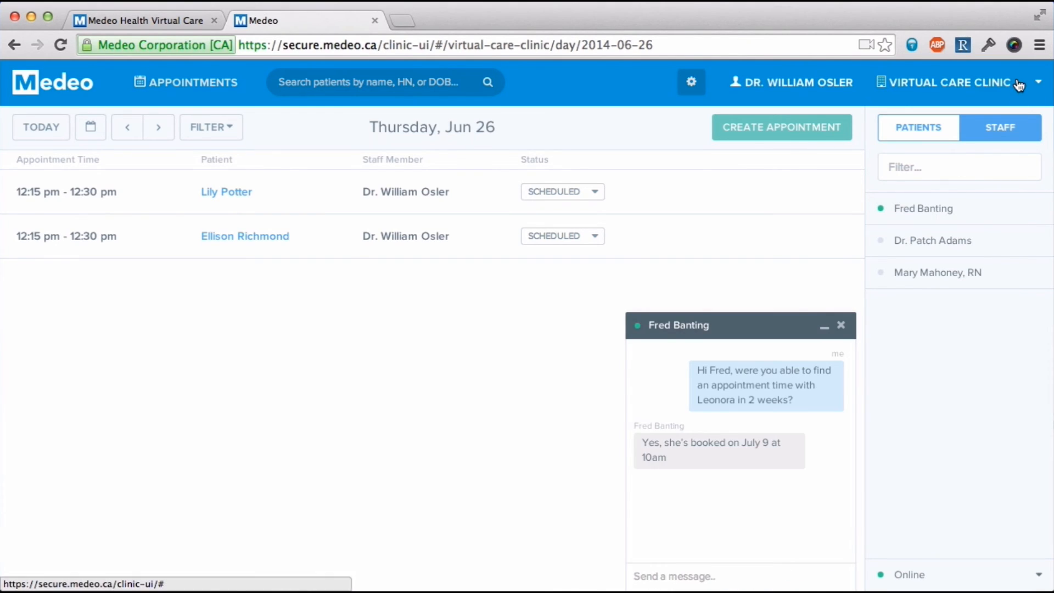
pyautogui.click(791, 82)
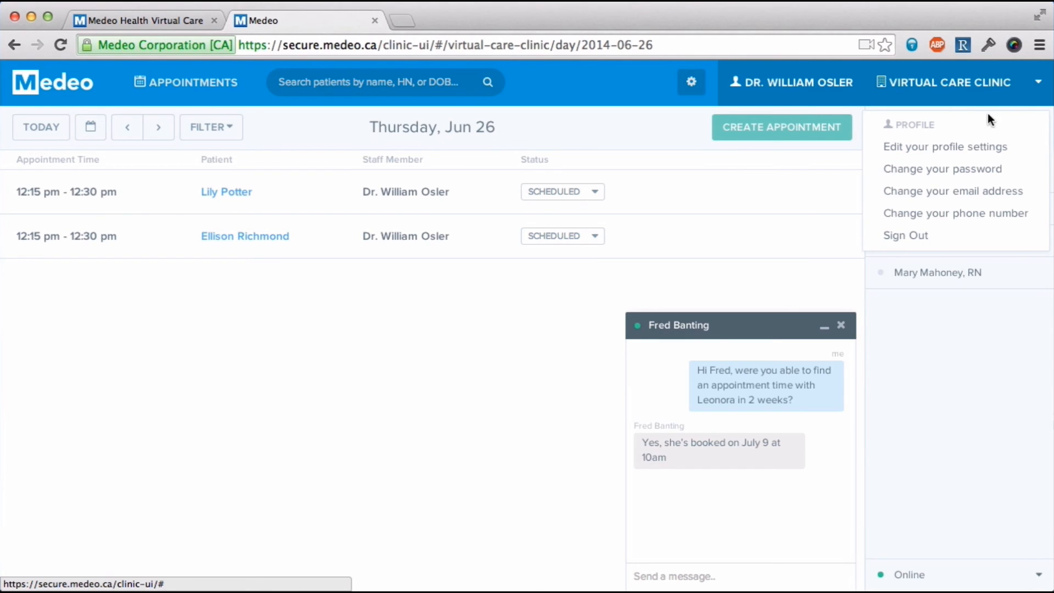
pyautogui.click(944, 146)
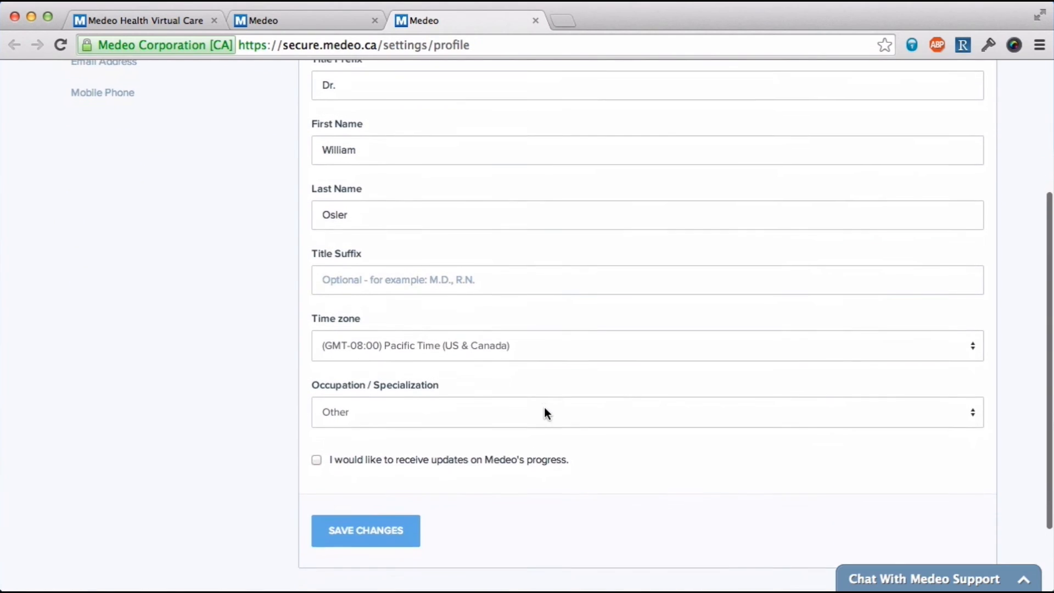
pyautogui.scroll(3)
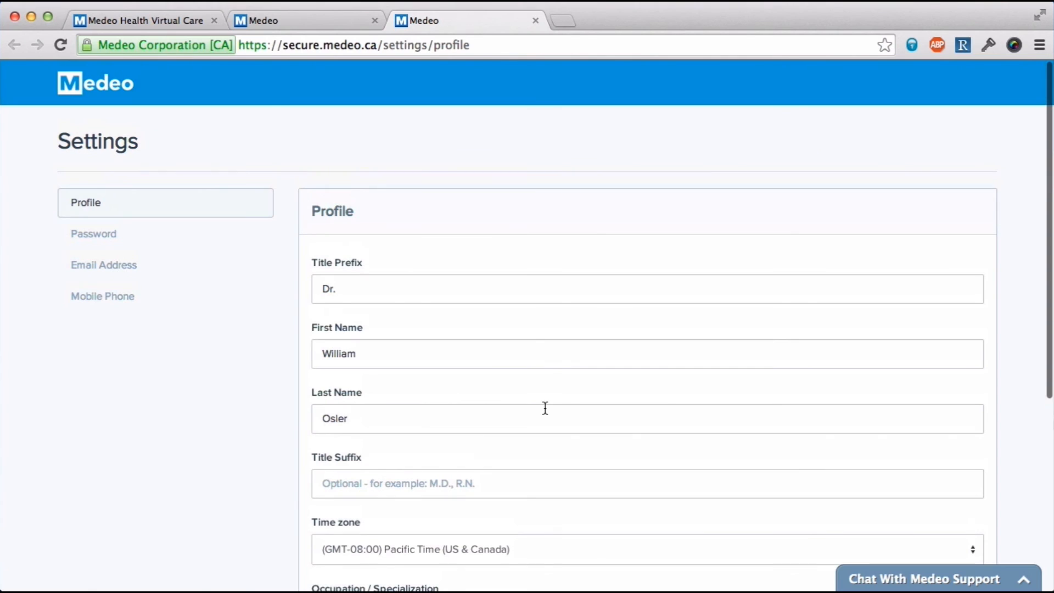
pyautogui.click(536, 21)
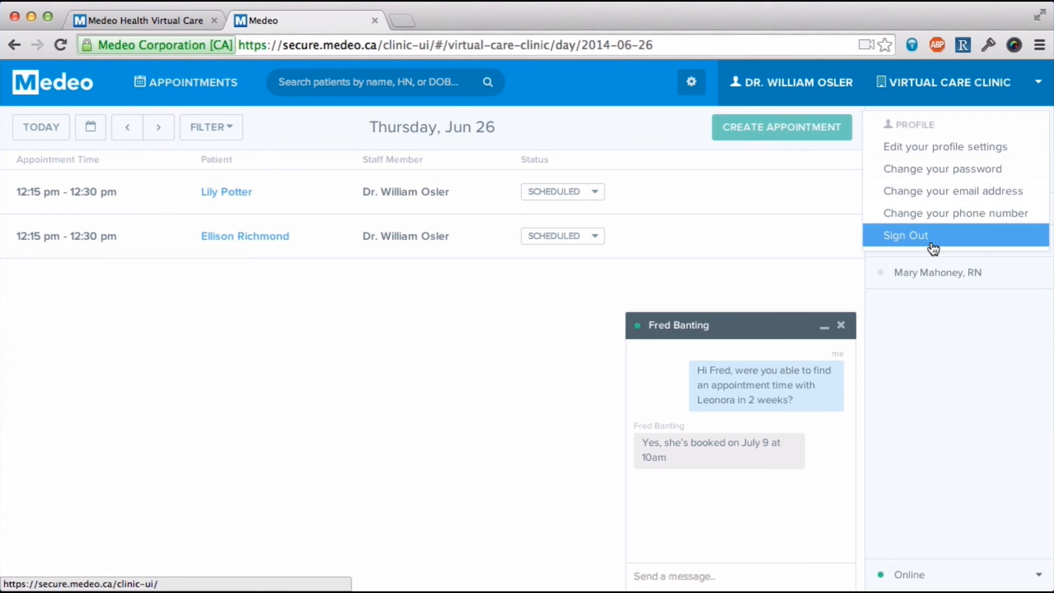
pyautogui.click(905, 236)
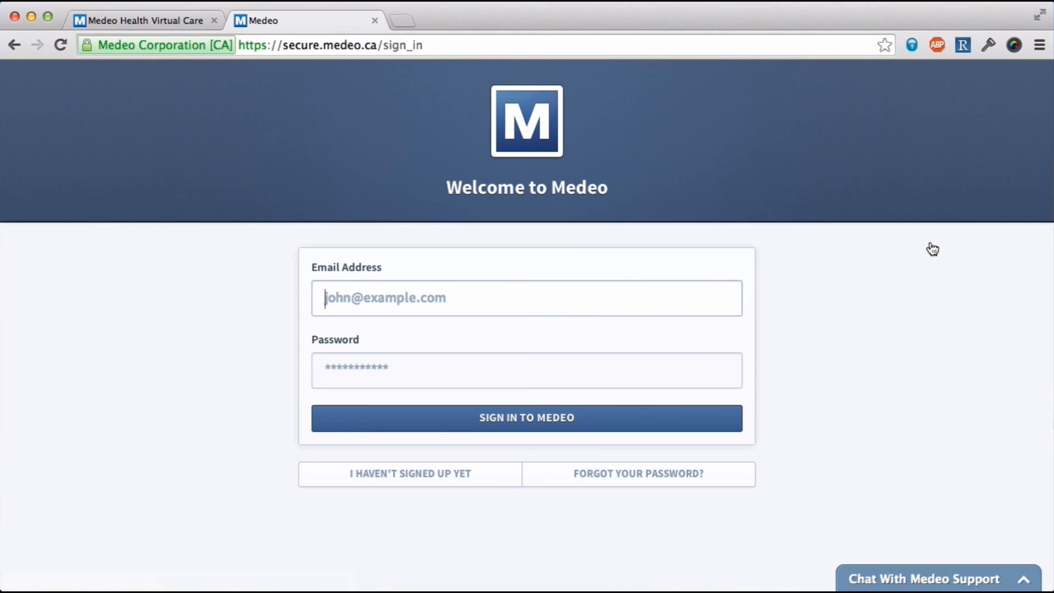